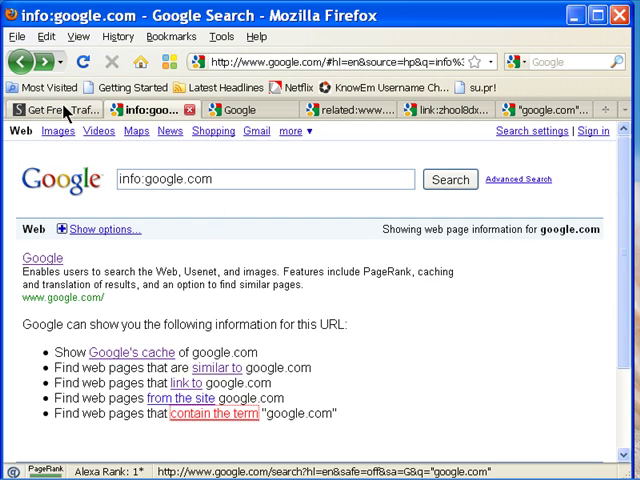
pyautogui.click(50, 110)
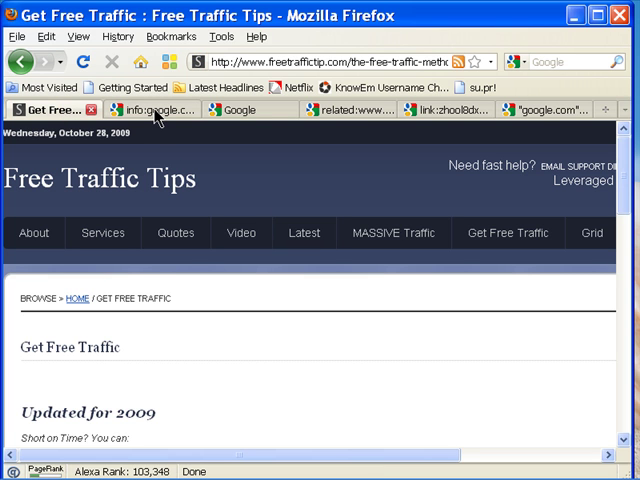
pyautogui.click(150, 110)
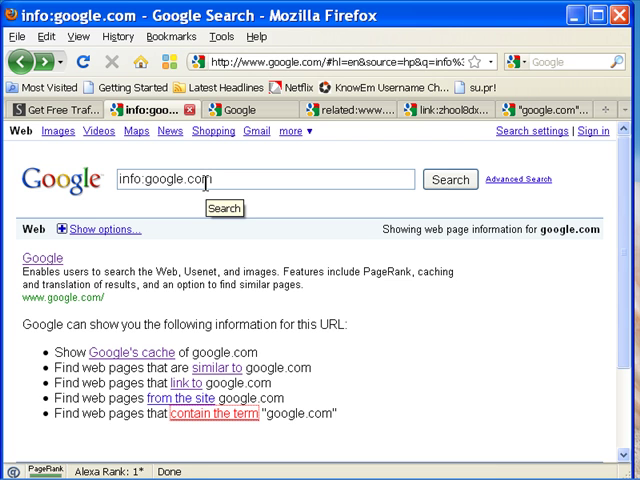
pyautogui.moveTo(244, 188)
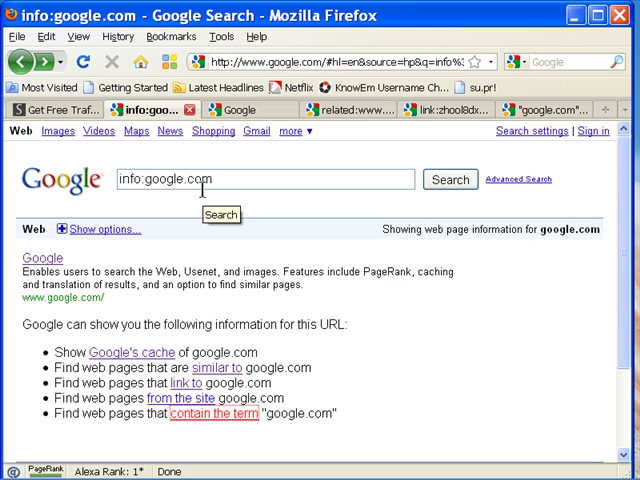
pyautogui.moveTo(200, 192)
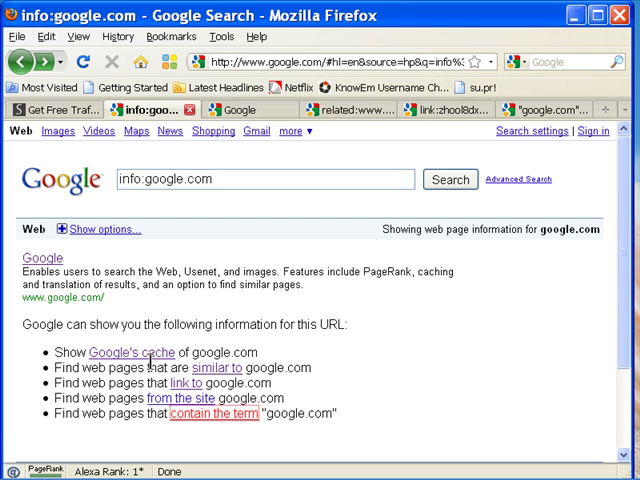
pyautogui.moveTo(18, 276)
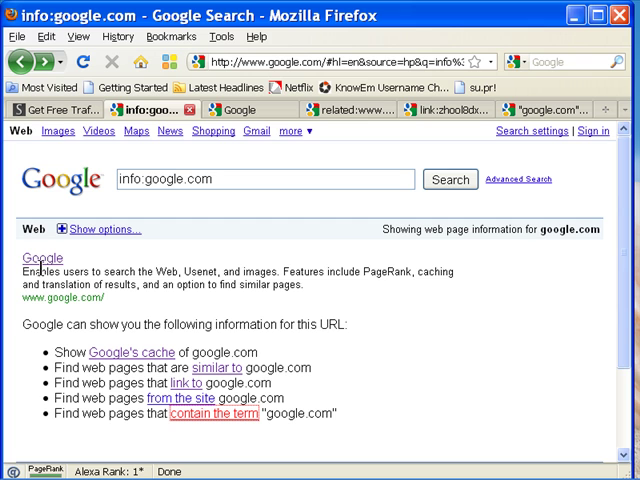
pyautogui.moveTo(118, 308)
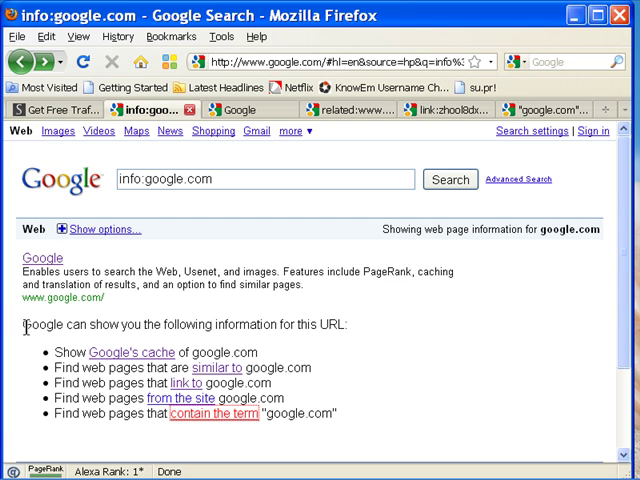
pyautogui.moveTo(184, 352)
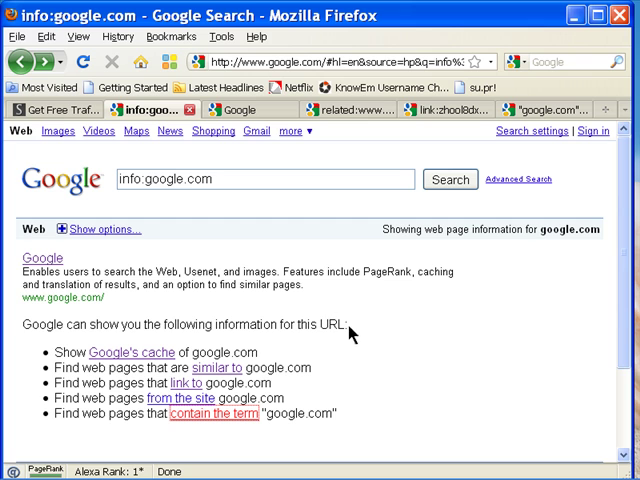
pyautogui.moveTo(204, 356)
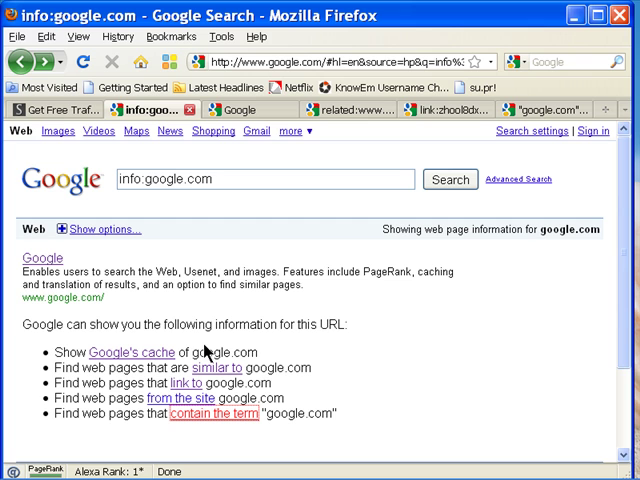
pyautogui.moveTo(140, 308)
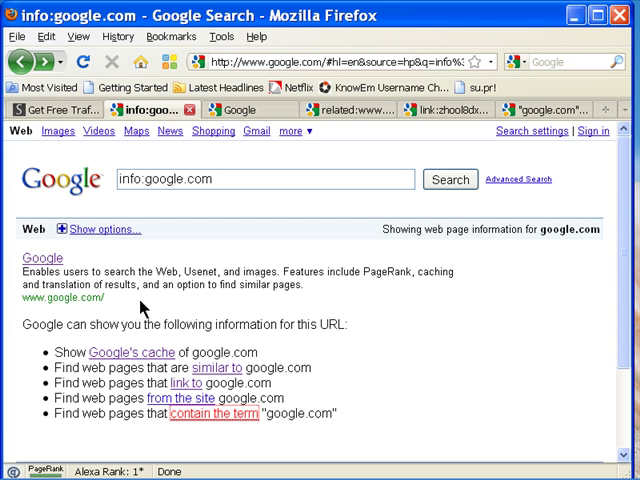
pyautogui.moveTo(204, 176)
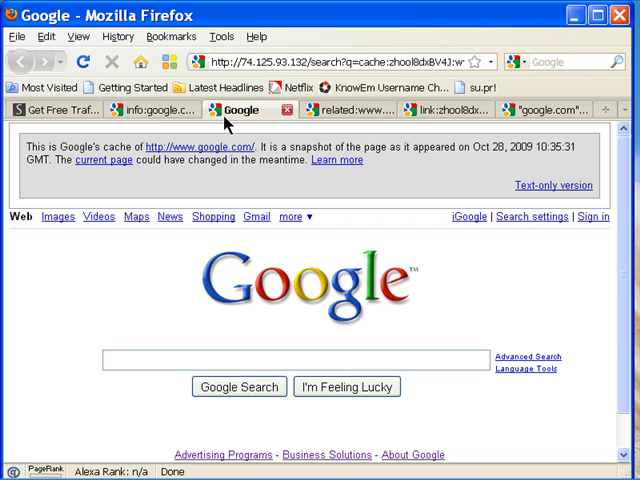
pyautogui.moveTo(238, 174)
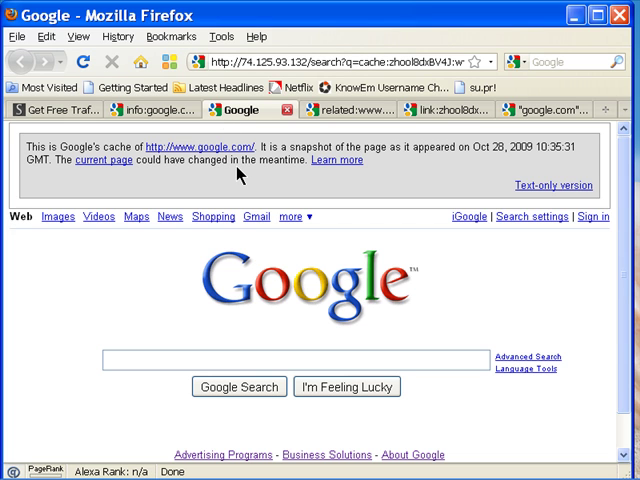
pyautogui.moveTo(412, 146)
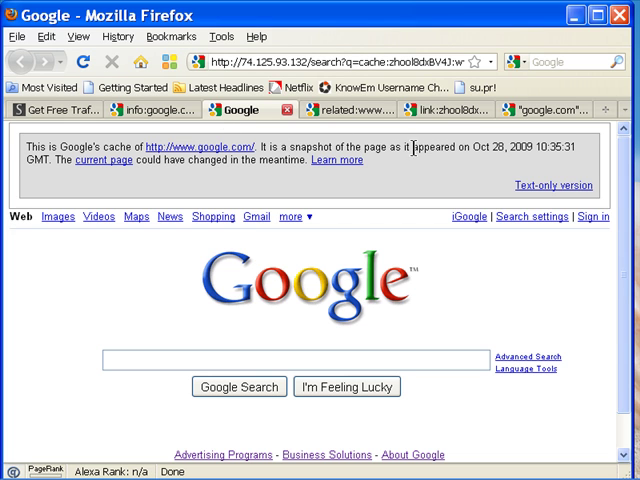
pyautogui.moveTo(128, 196)
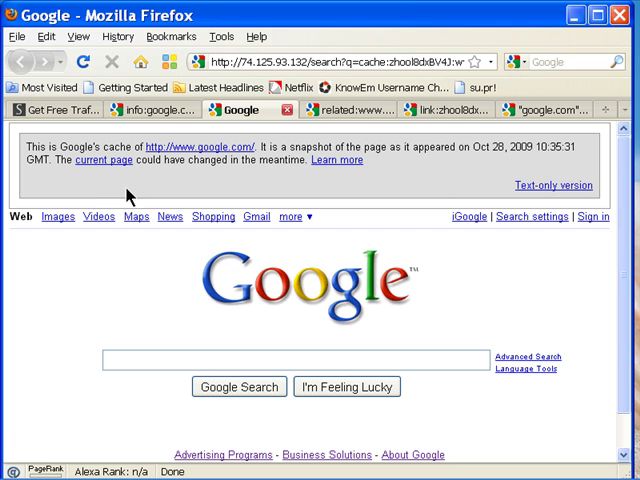
pyautogui.moveTo(104, 164)
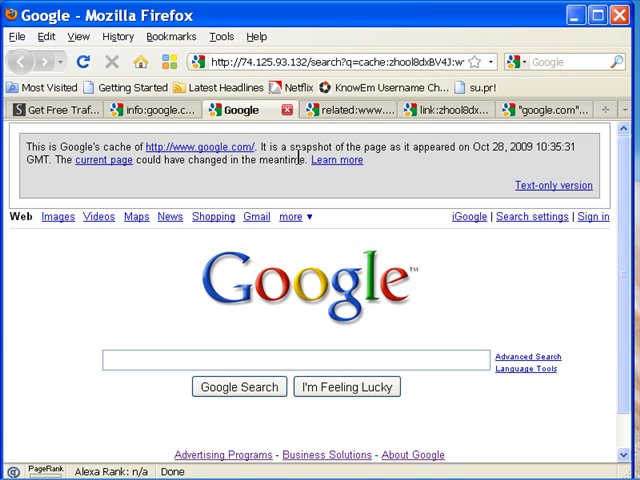
pyautogui.moveTo(416, 180)
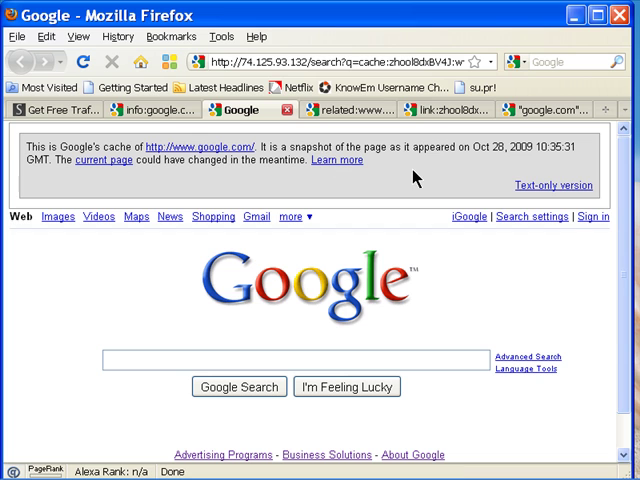
pyautogui.moveTo(516, 184)
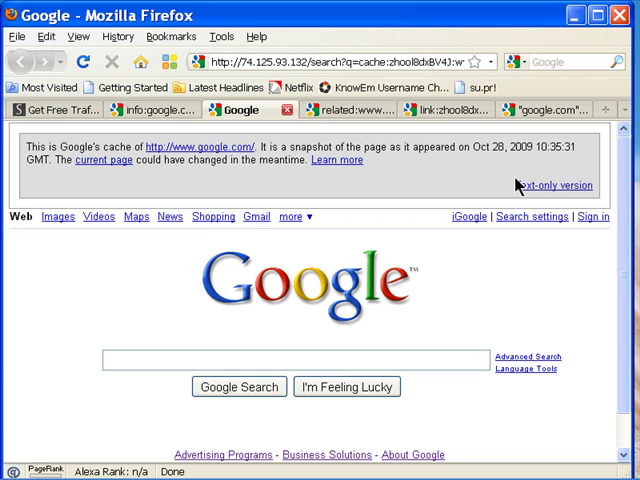
pyautogui.moveTo(580, 152)
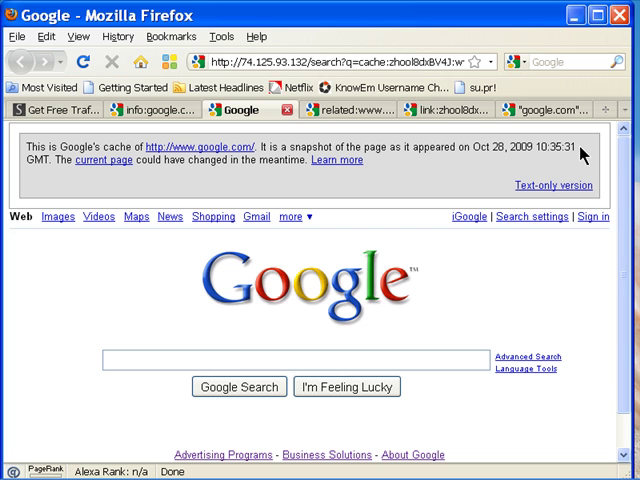
pyautogui.moveTo(348, 122)
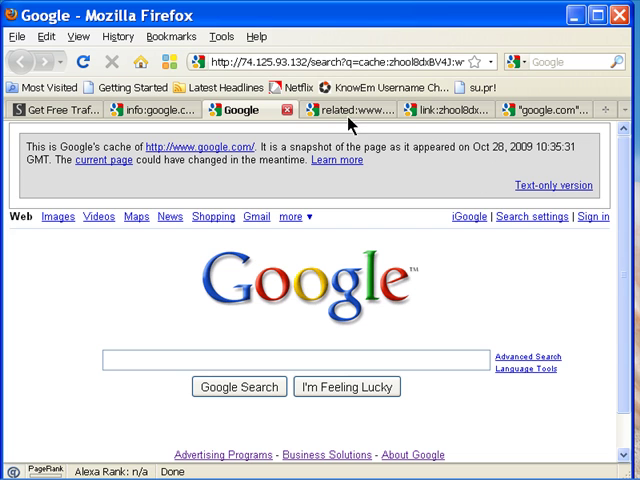
pyautogui.moveTo(350, 110)
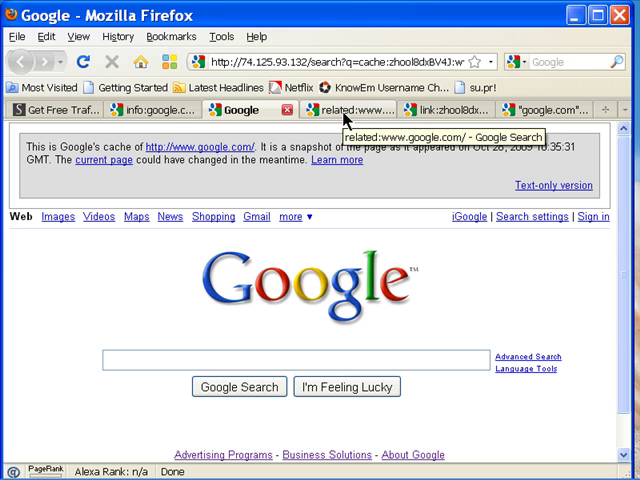
pyautogui.moveTo(380, 228)
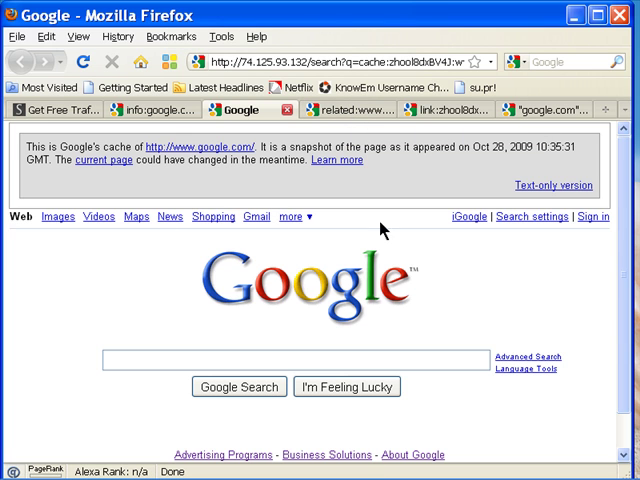
pyautogui.moveTo(364, 178)
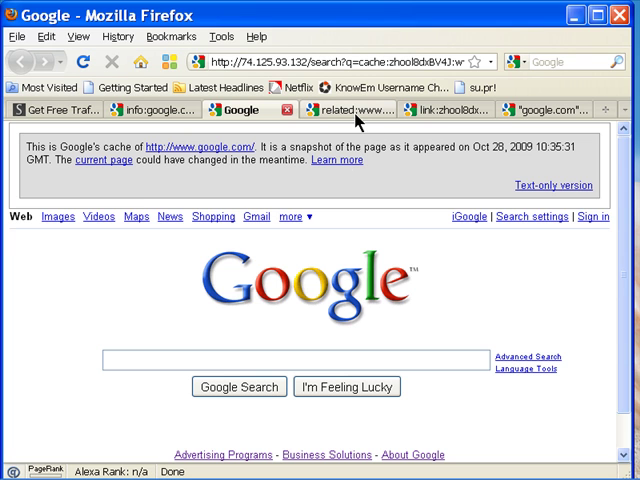
pyautogui.moveTo(356, 110)
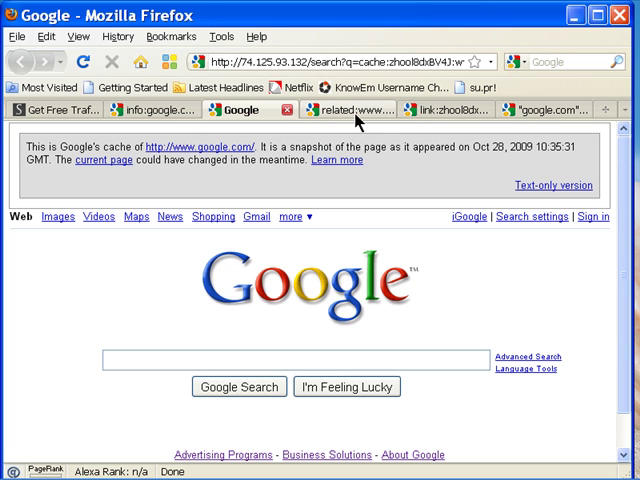
pyautogui.moveTo(356, 110)
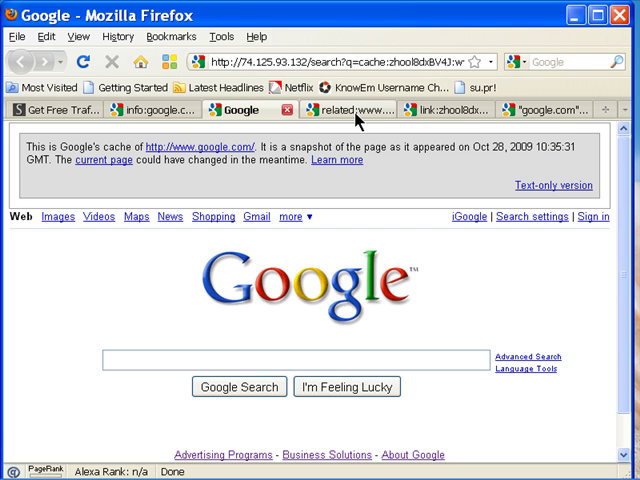
pyautogui.click(344, 110)
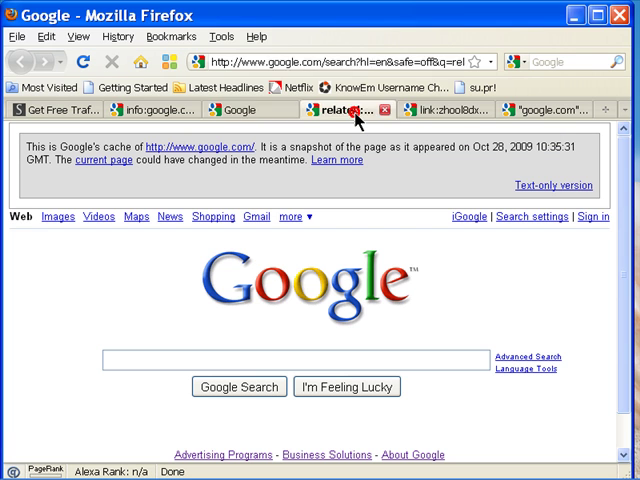
pyautogui.click(328, 110)
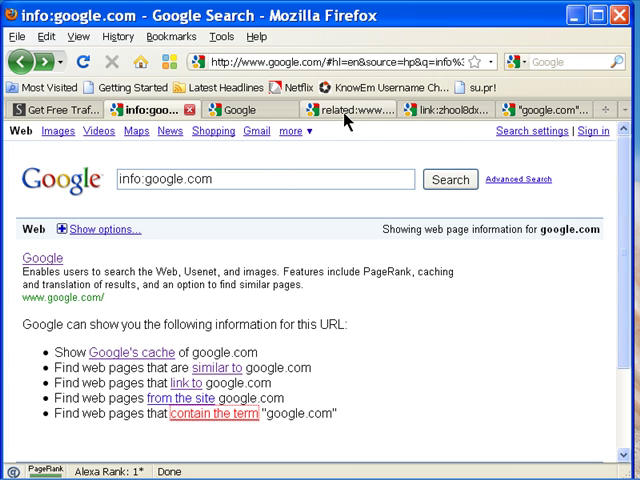
pyautogui.click(350, 110)
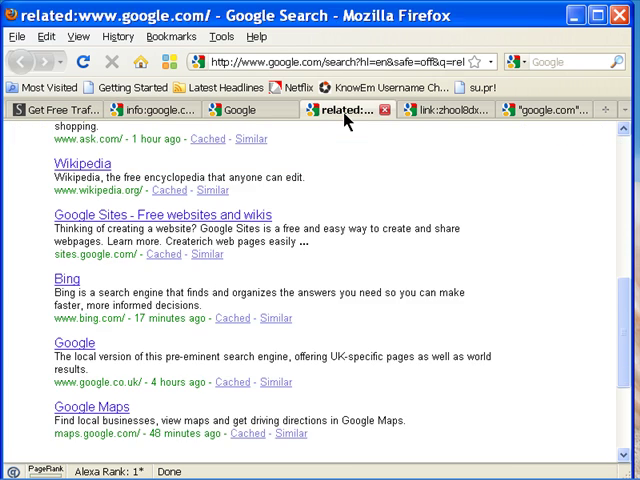